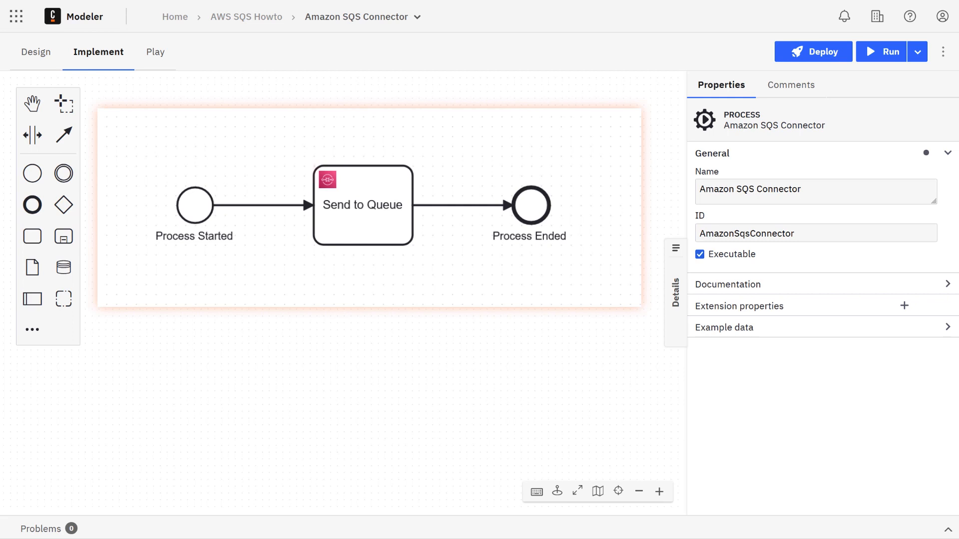
Turn the blank task into an Amazon SQS Outbound Connector named Send to Queue
click(362, 205)
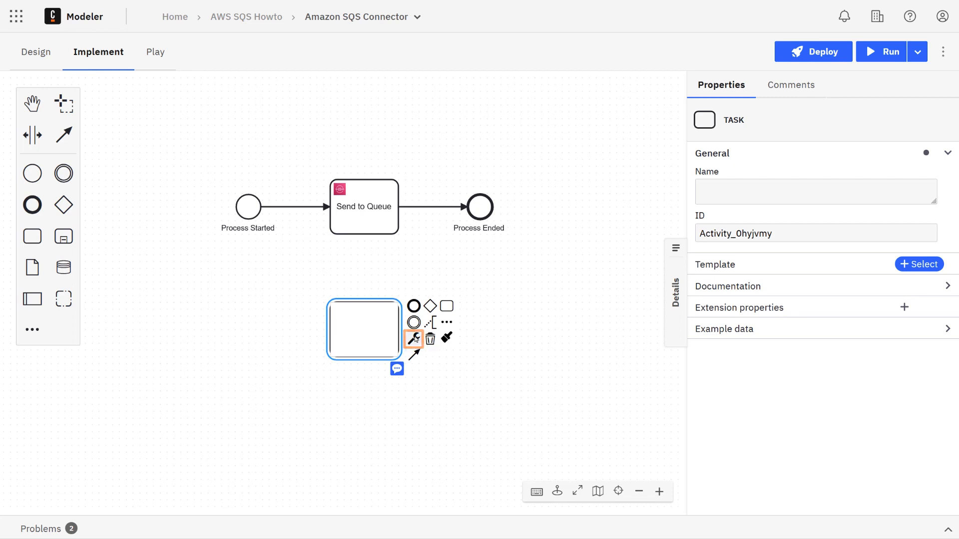
click(413, 338)
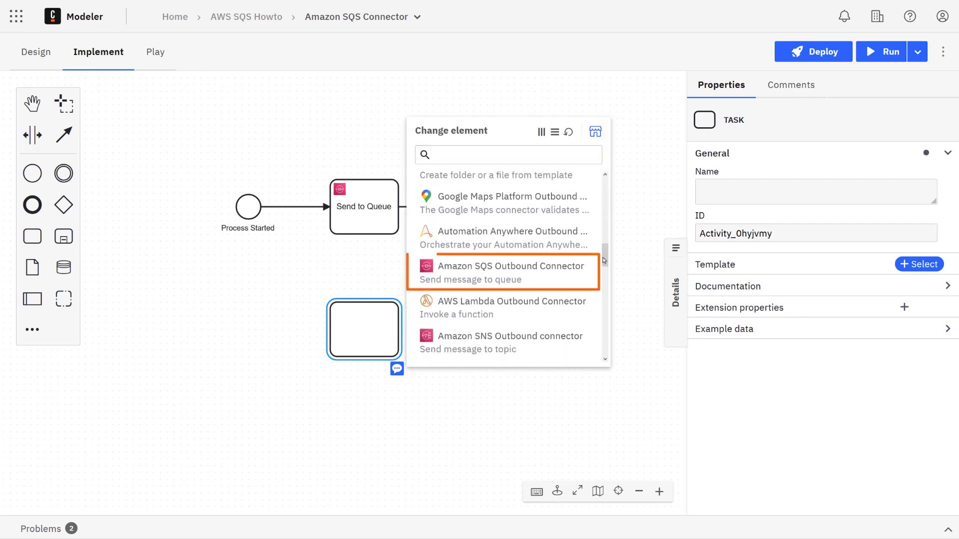
mouse_move(510, 271)
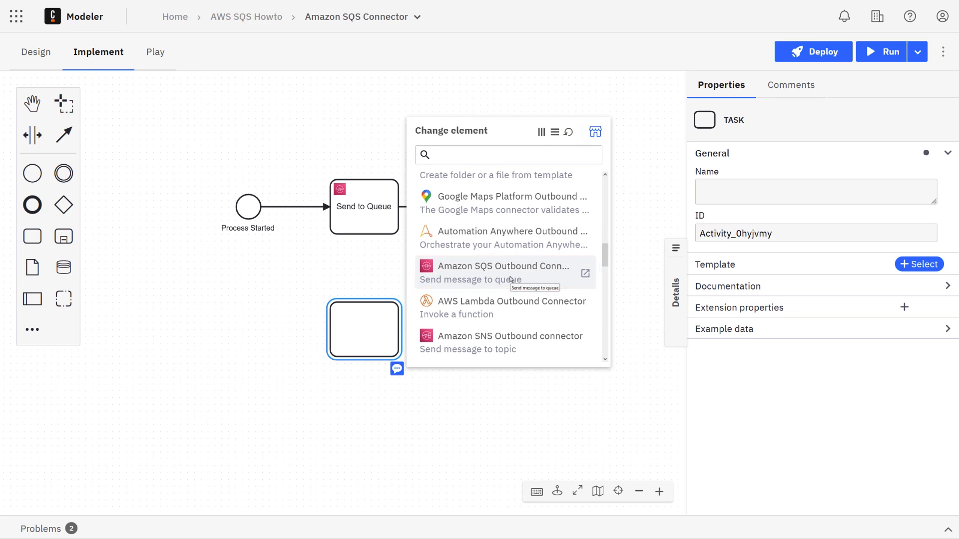
click(502, 272)
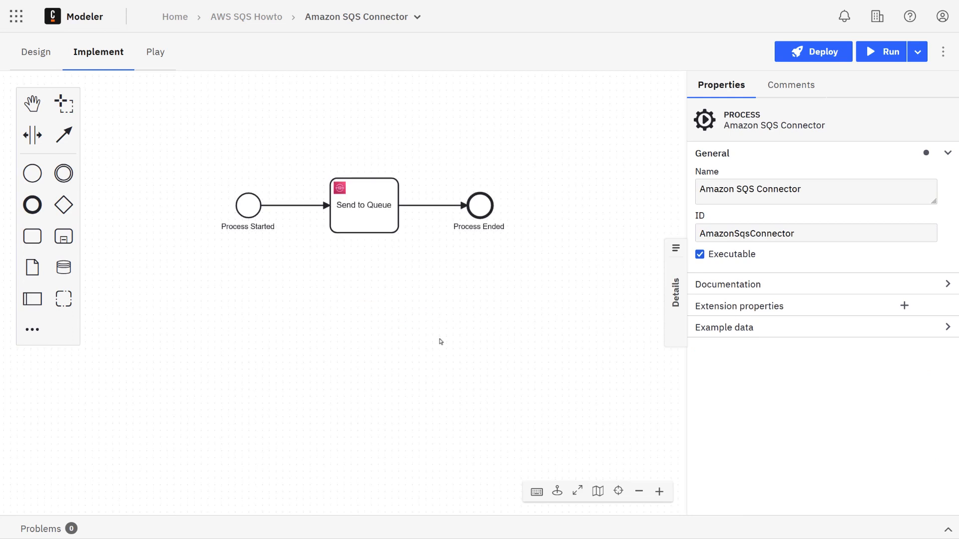
Set authentication to Credentials with {{secrets.AWS_ACCESS_KEY}} and {{secrets.AWS_SECRET_KEY}}
click(364, 205)
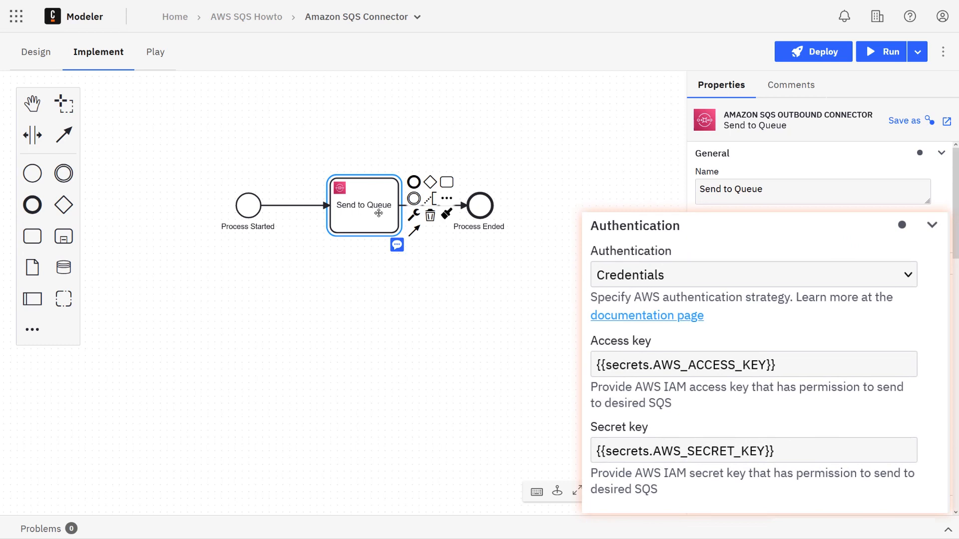
click(753, 365)
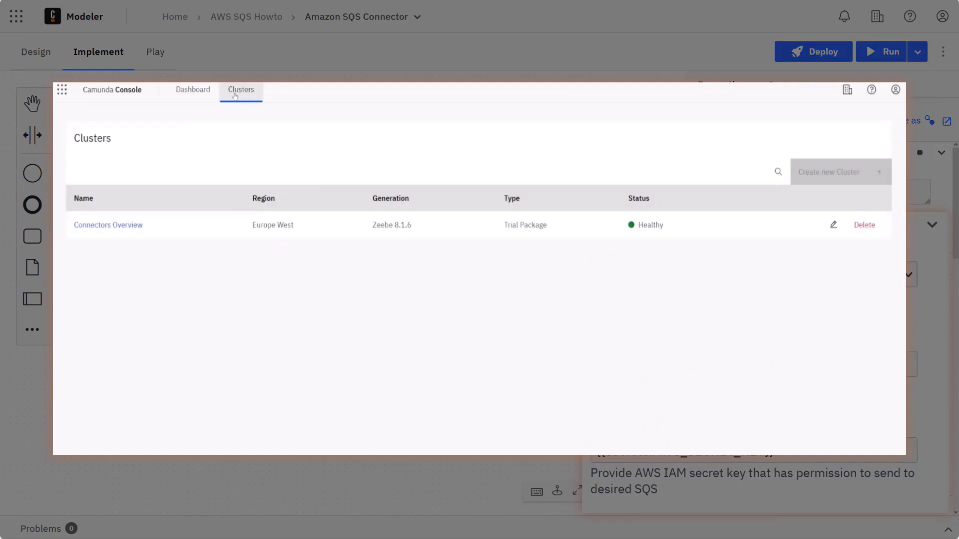
View the Connectors Overview cluster's details and Connector Secrets in Camunda Console
click(108, 225)
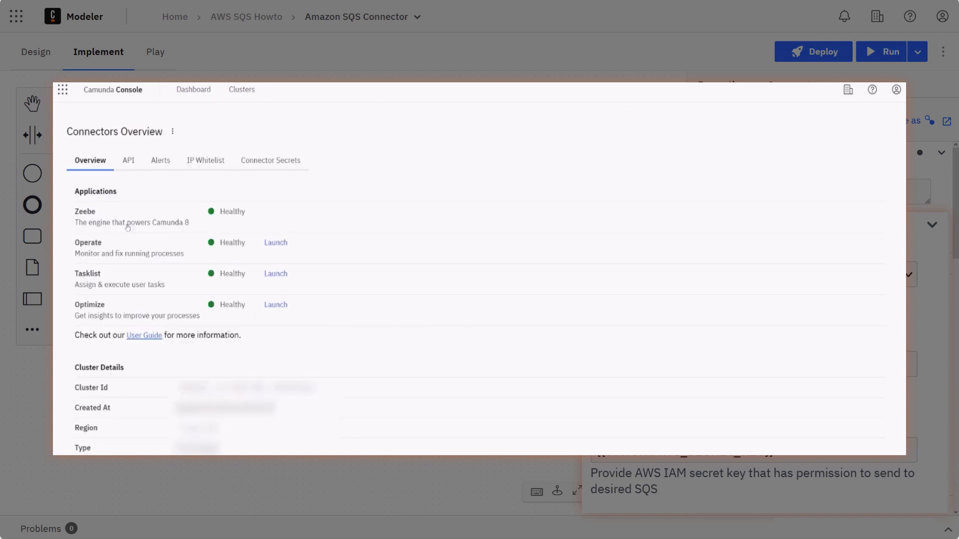
click(270, 160)
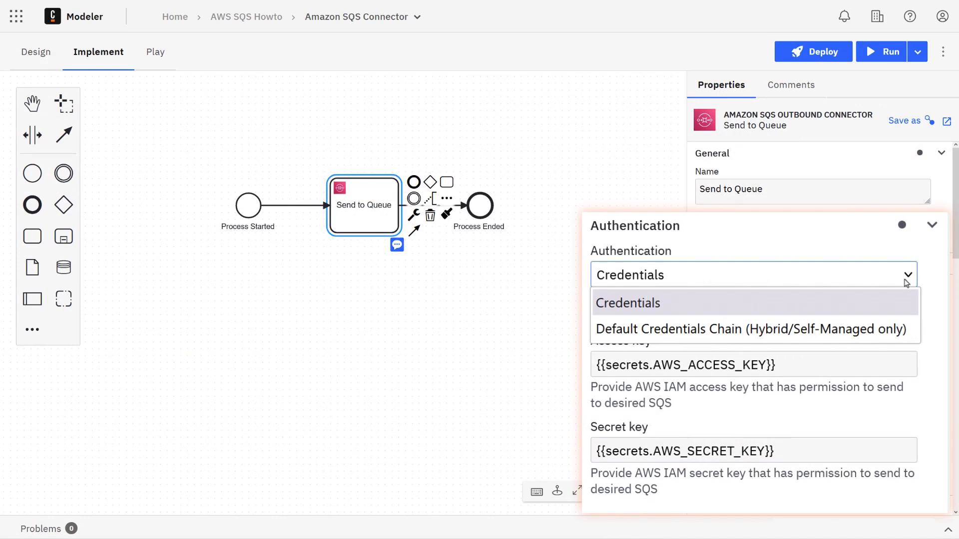
mouse_move(752, 328)
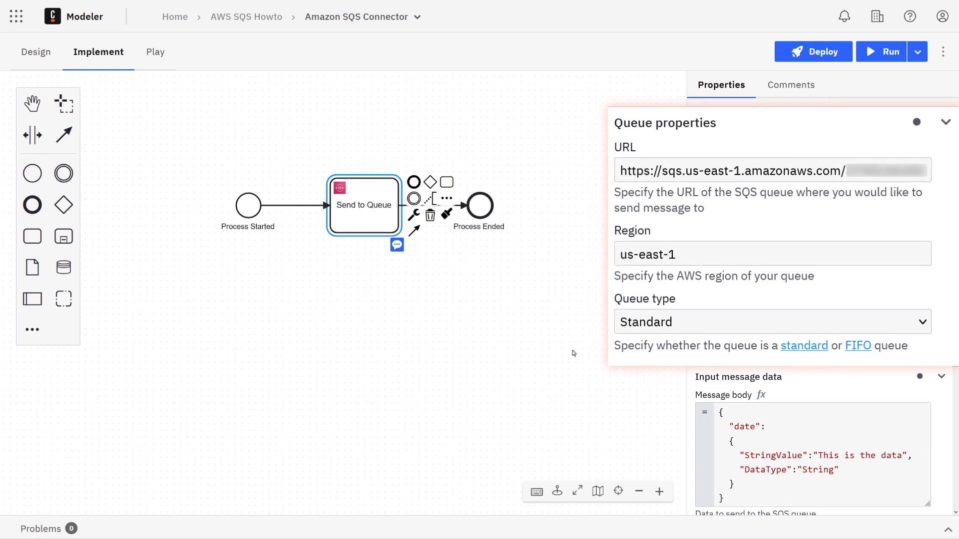
Enter the SQS queue URL with region us-east-1 and Standard queue type
click(772, 170)
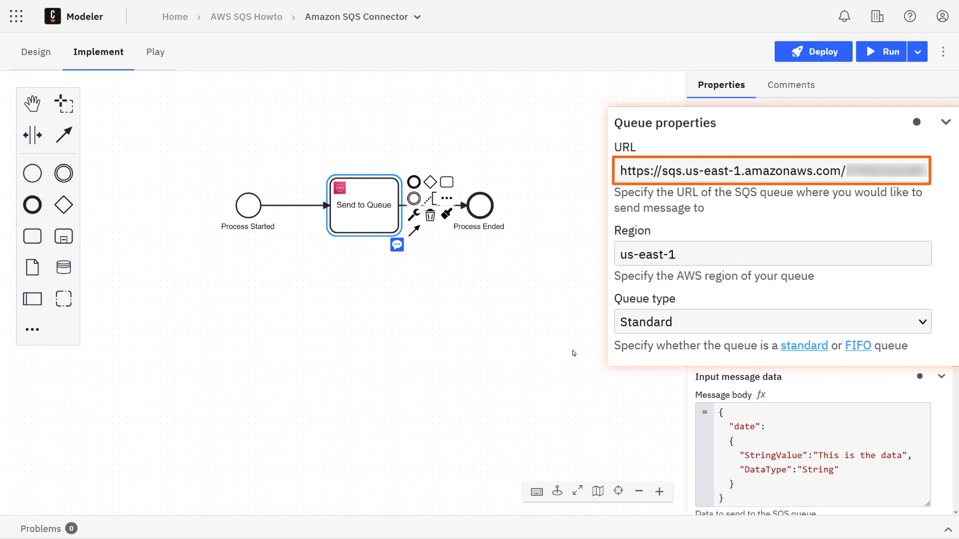
click(771, 254)
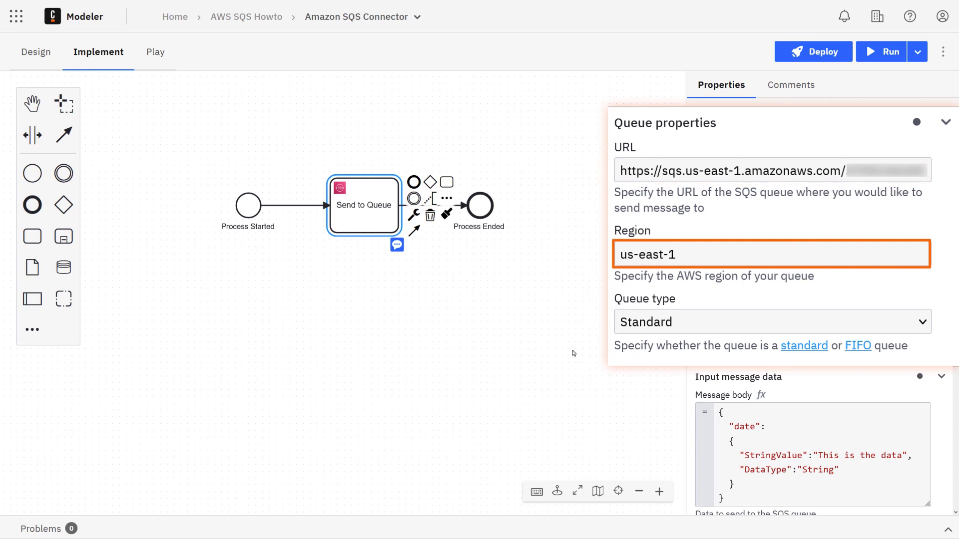
click(771, 323)
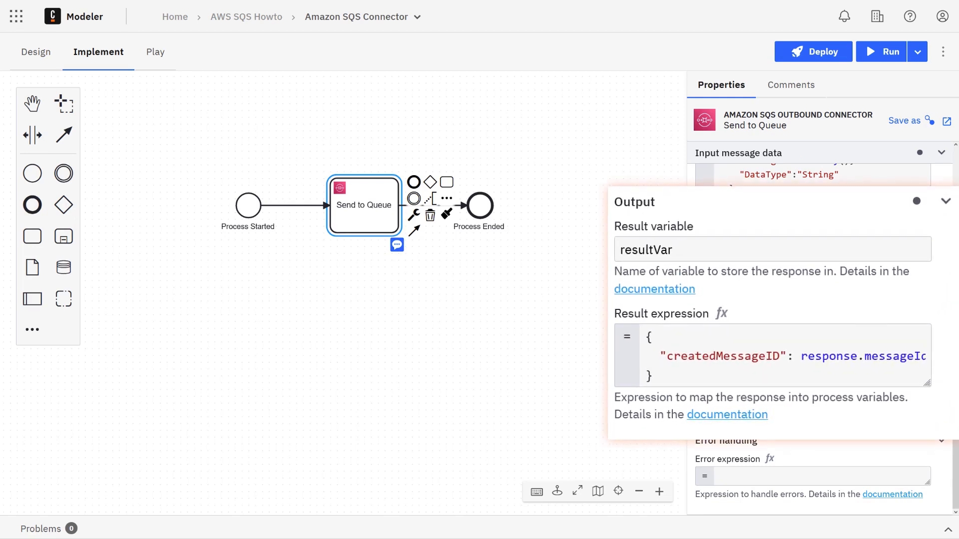
Set result variable resultVar and result expression { "createdMessageID": response.messageId }
click(772, 248)
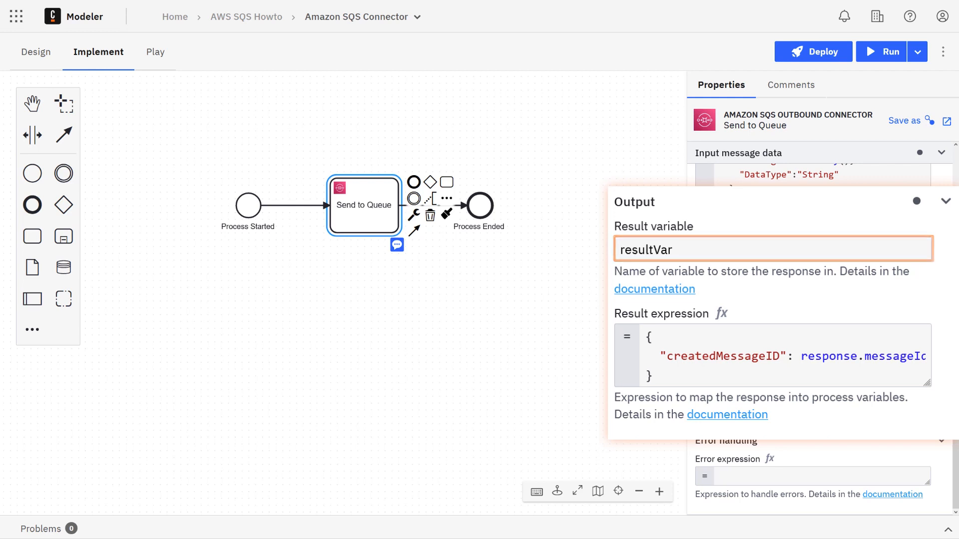
click(770, 356)
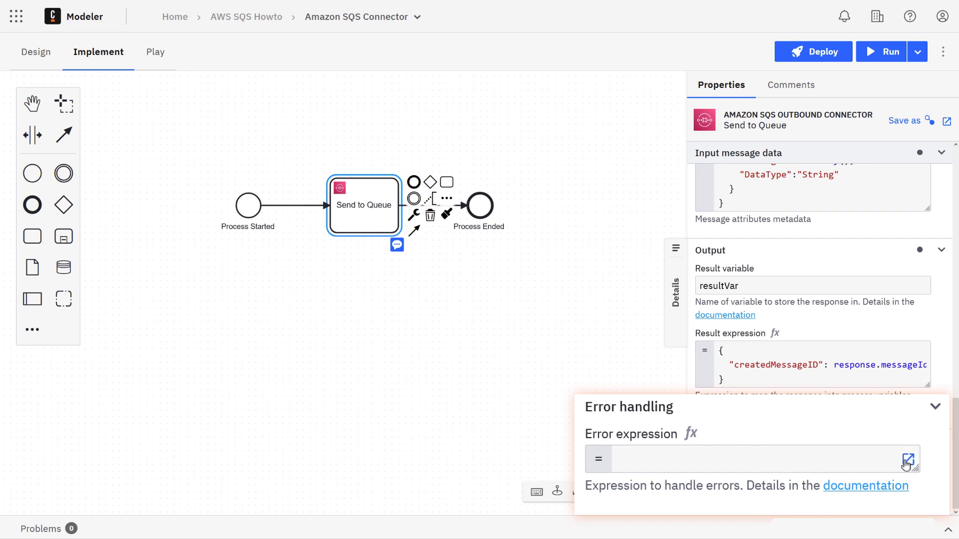
Enter the FEEL rule raising bpmnError 400 "Unsupported Operation" when error.code = "400", else null
click(908, 460)
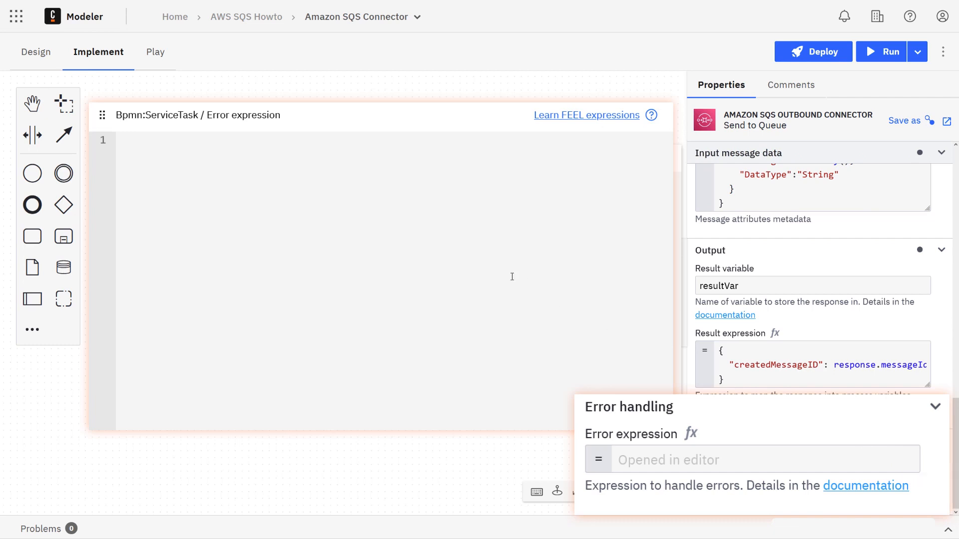
text(if error.code = "400" then)
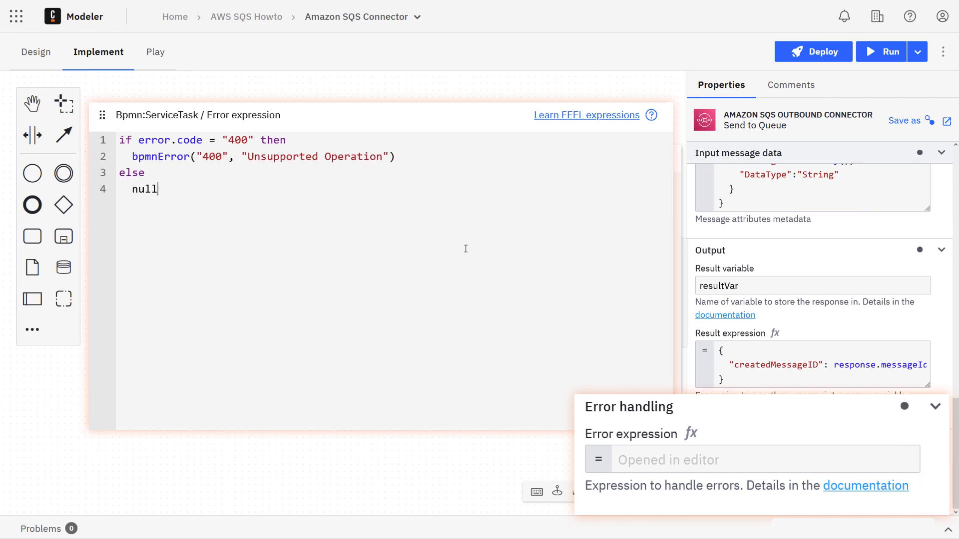